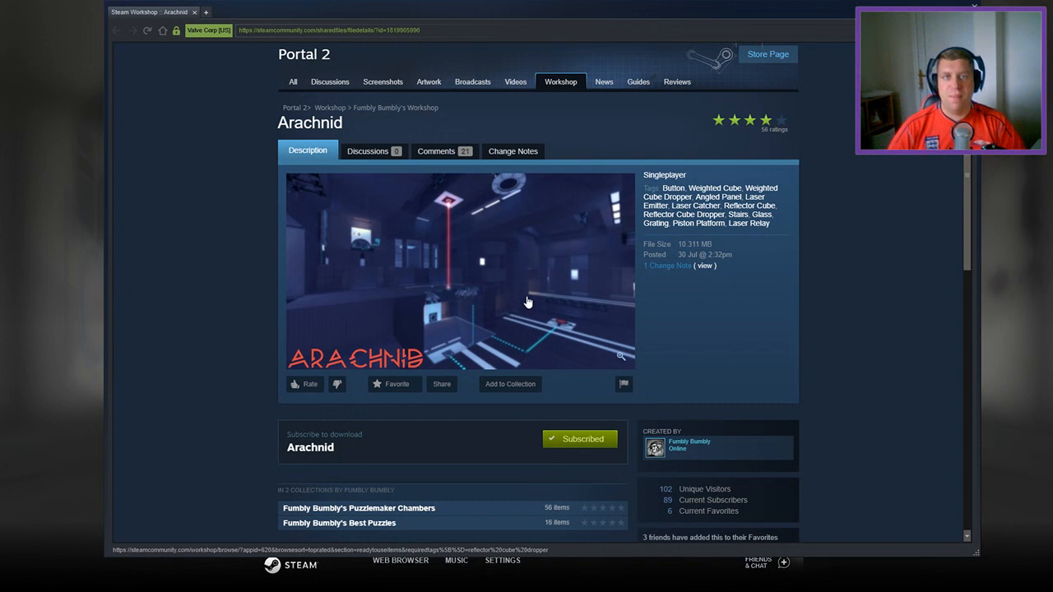
mouse_move(615, 302)
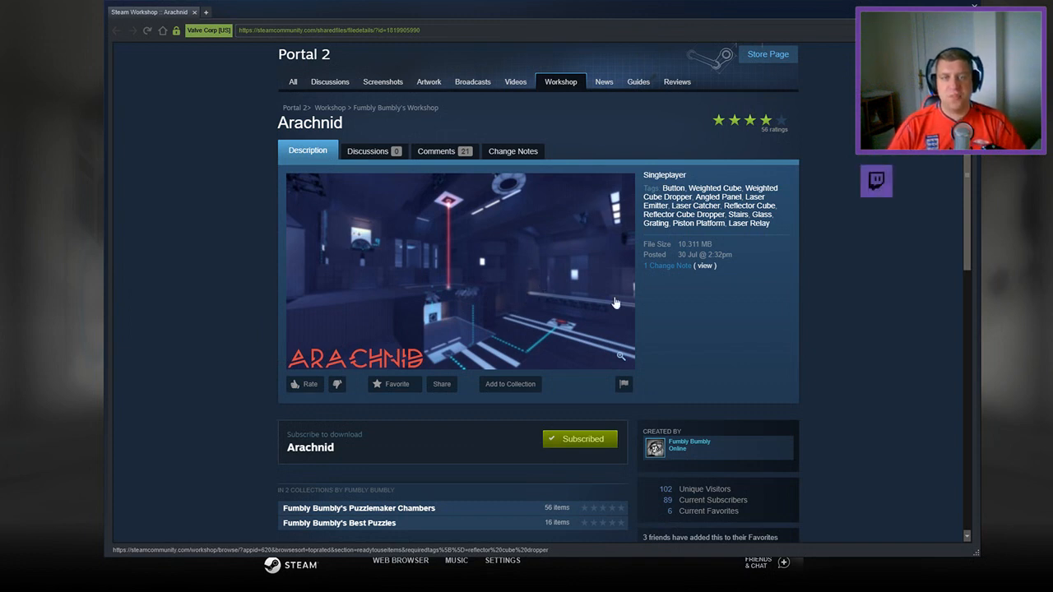
Step: Scroll through the Arachnid chamber view while exploring the button and laser node area
scroll("down", 3)
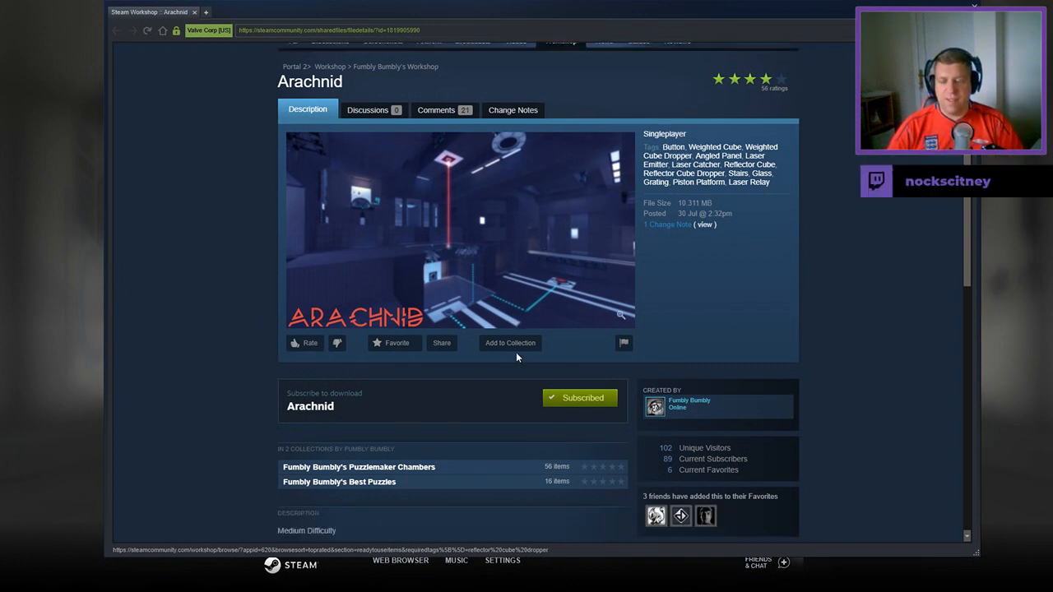
scroll("down", 3)
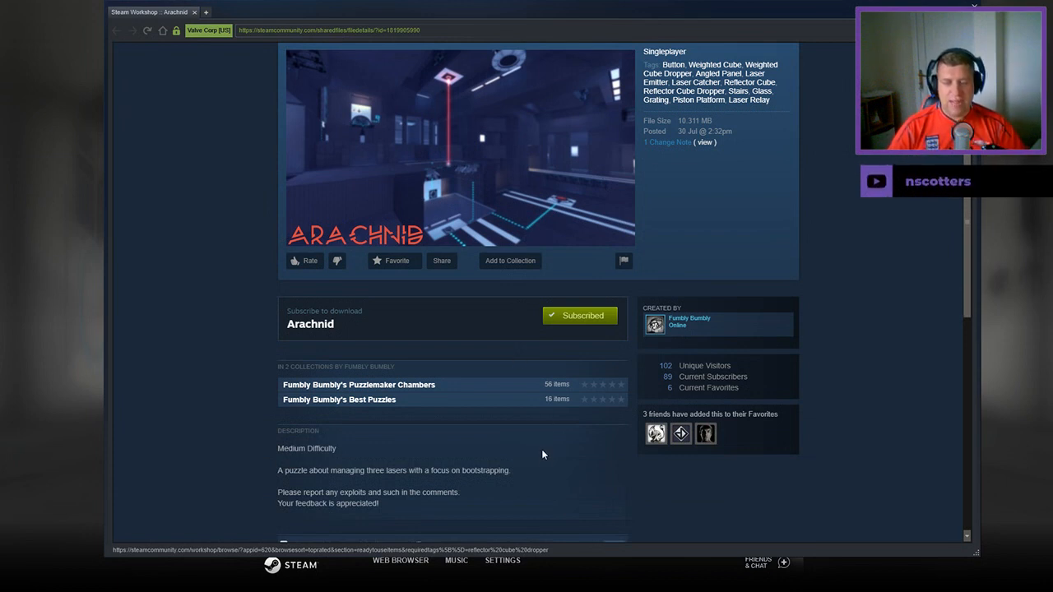
mouse_move(500, 511)
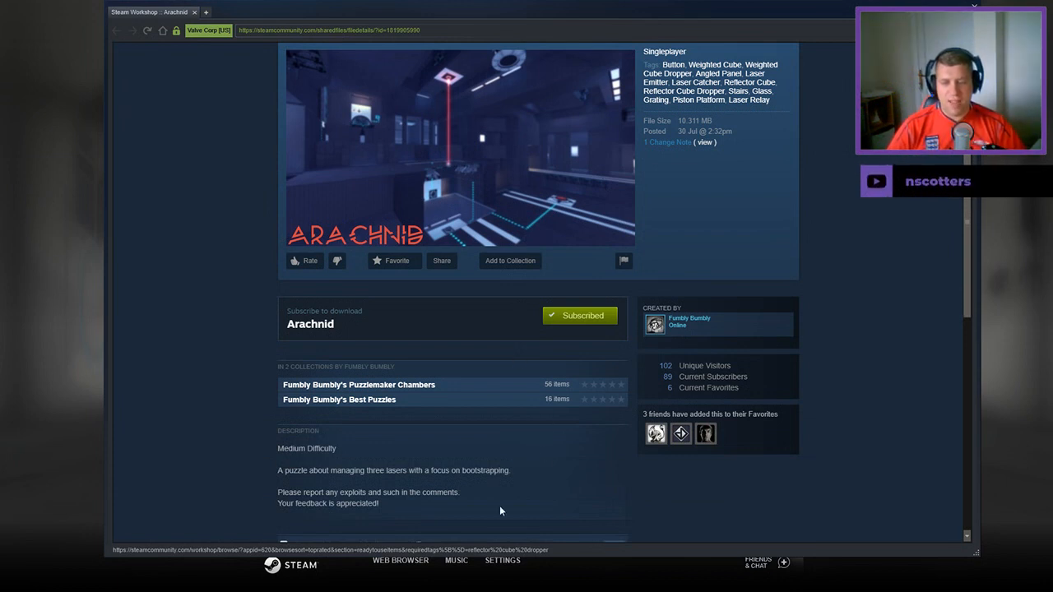
mouse_move(542, 529)
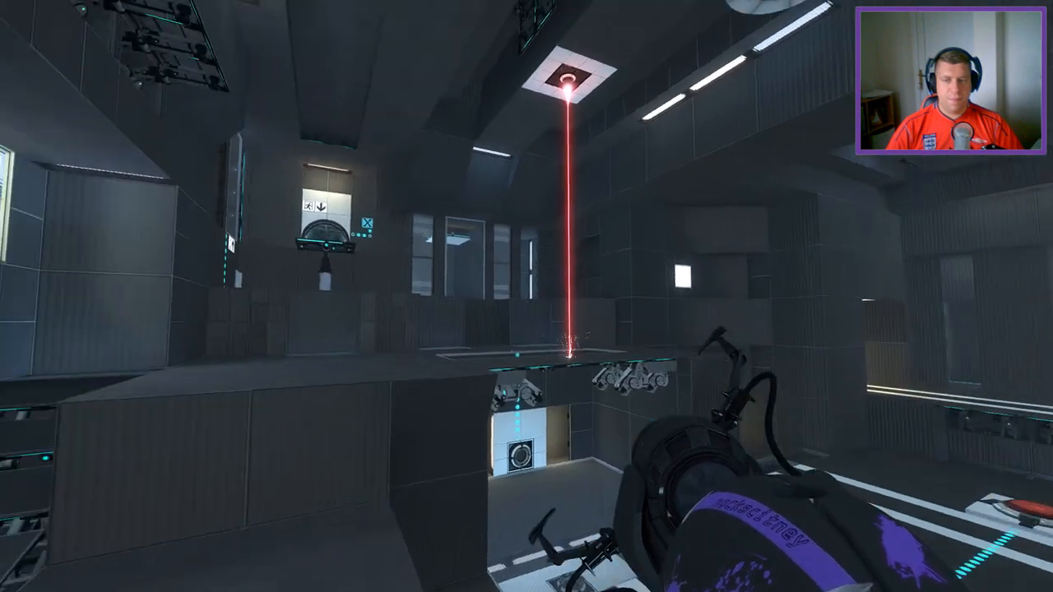
mouse_move(527, 297)
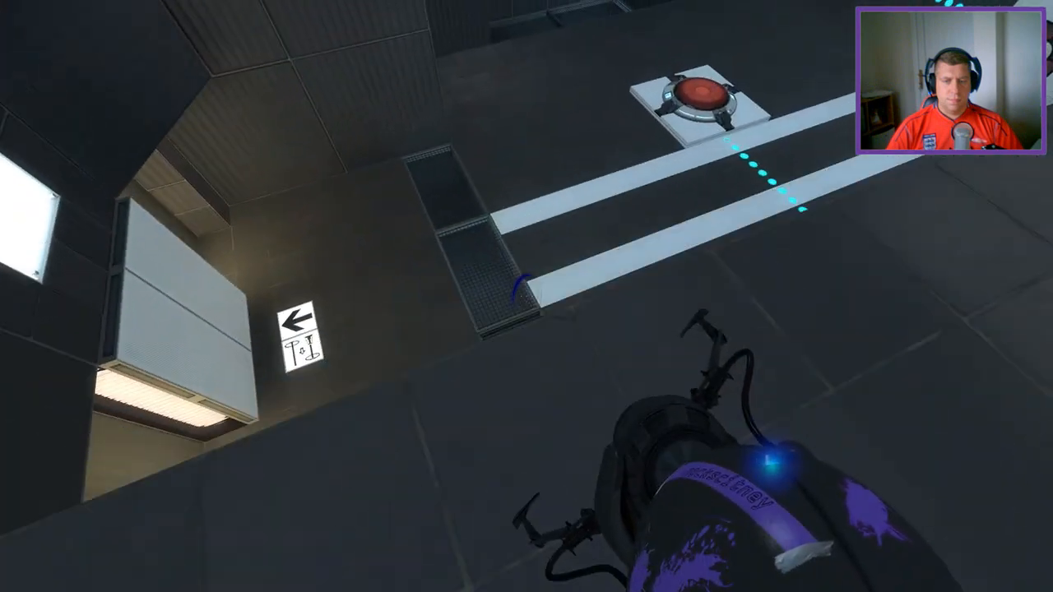
mouse_move(527, 296)
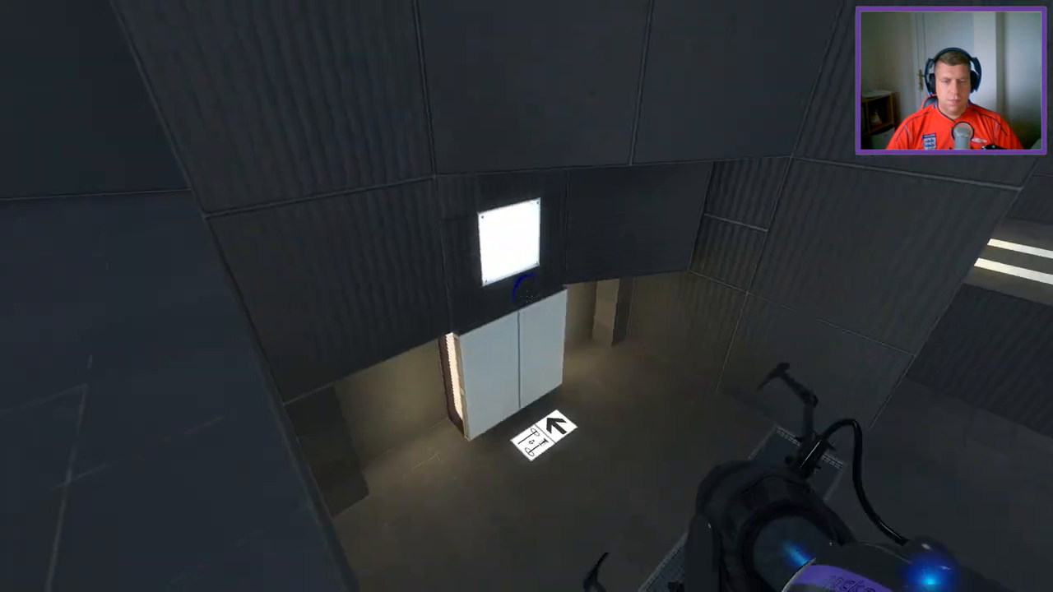
mouse_move(526, 297)
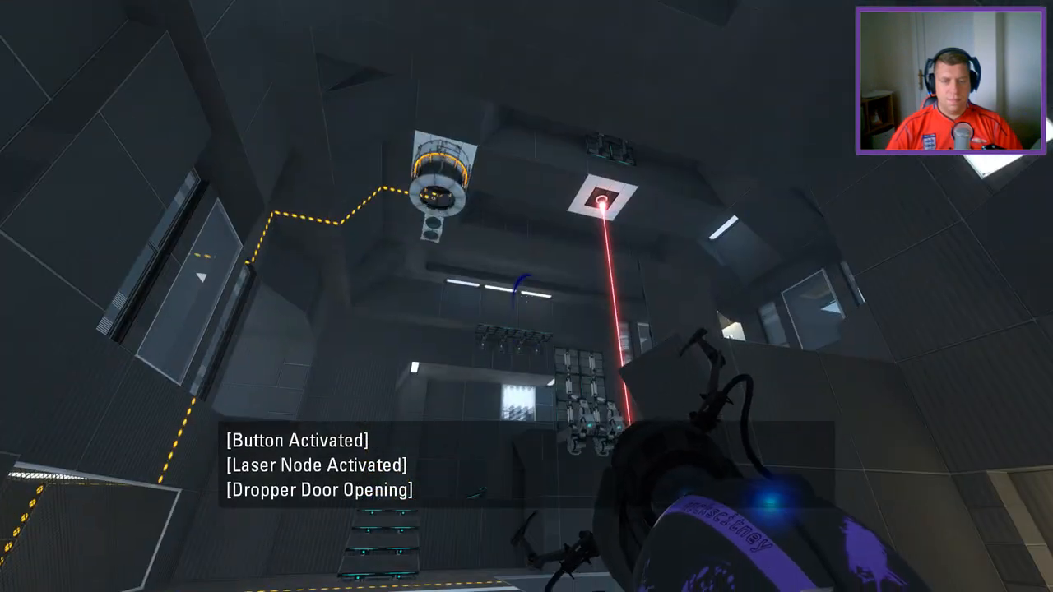
mouse_move(526, 296)
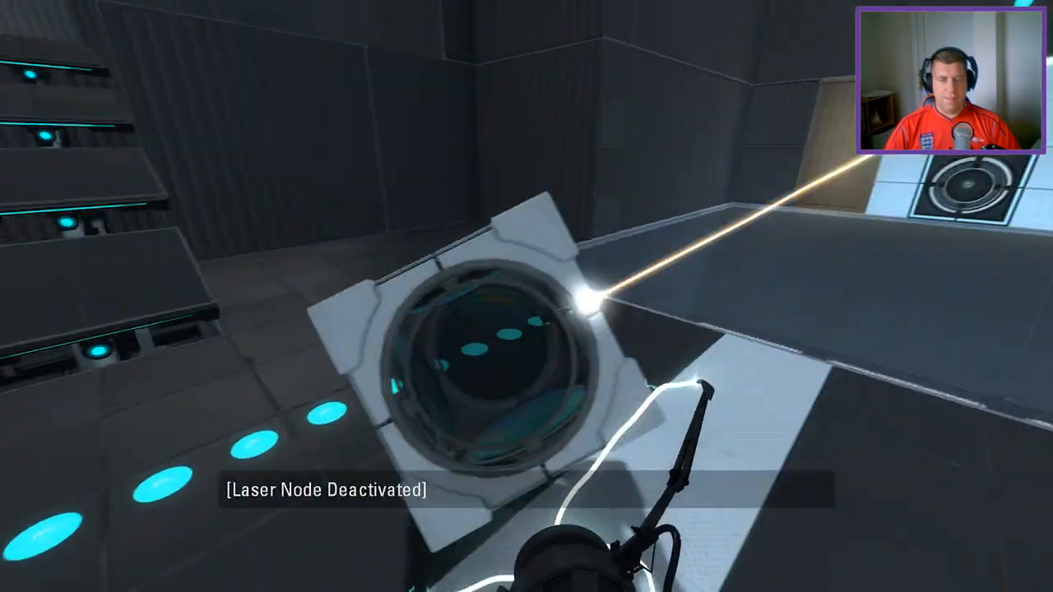
mouse_move(526, 296)
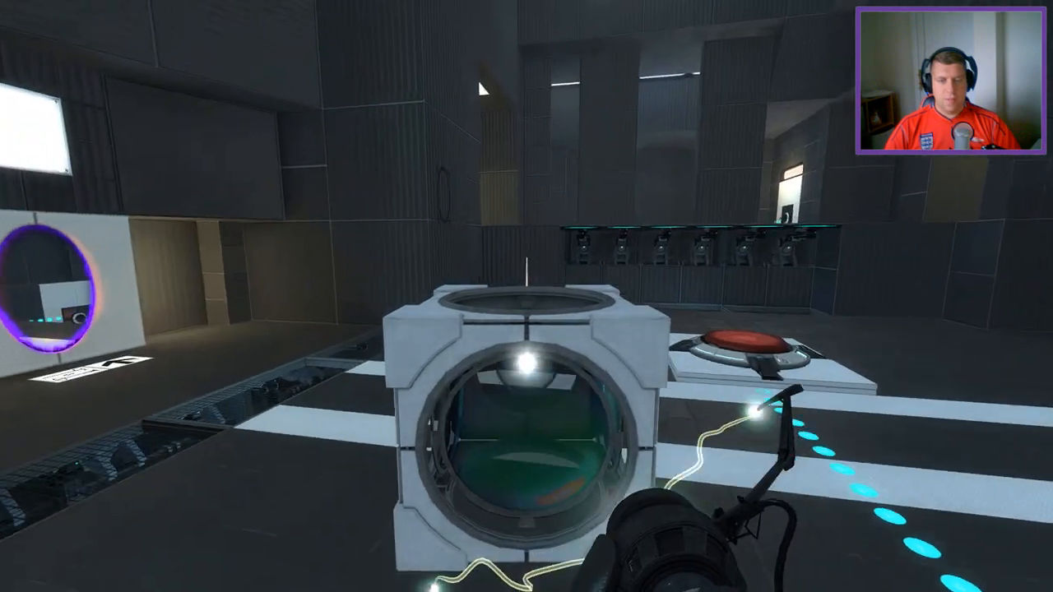
mouse_move(527, 297)
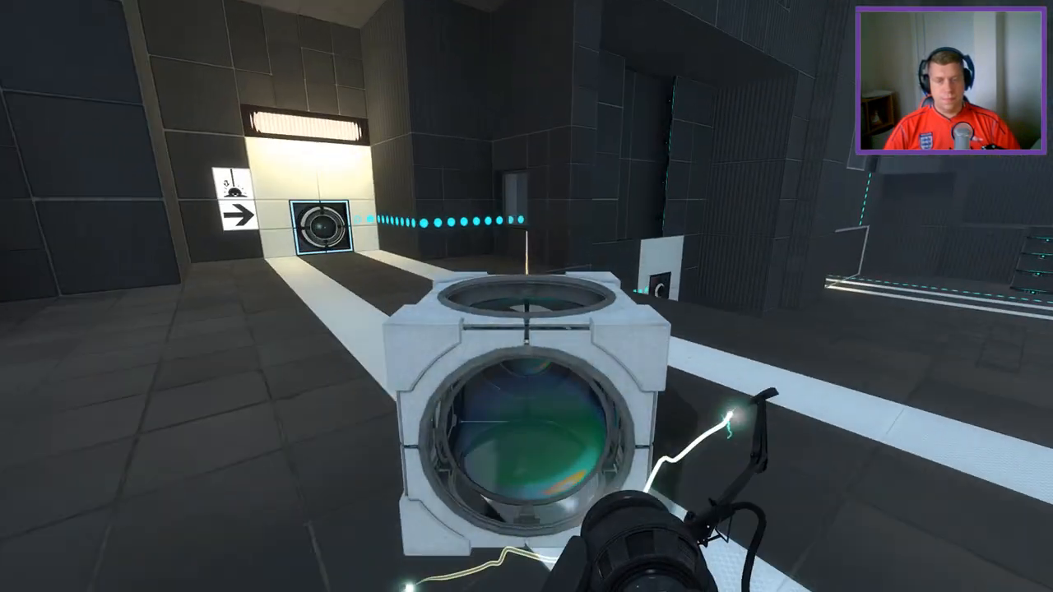
mouse_move(527, 297)
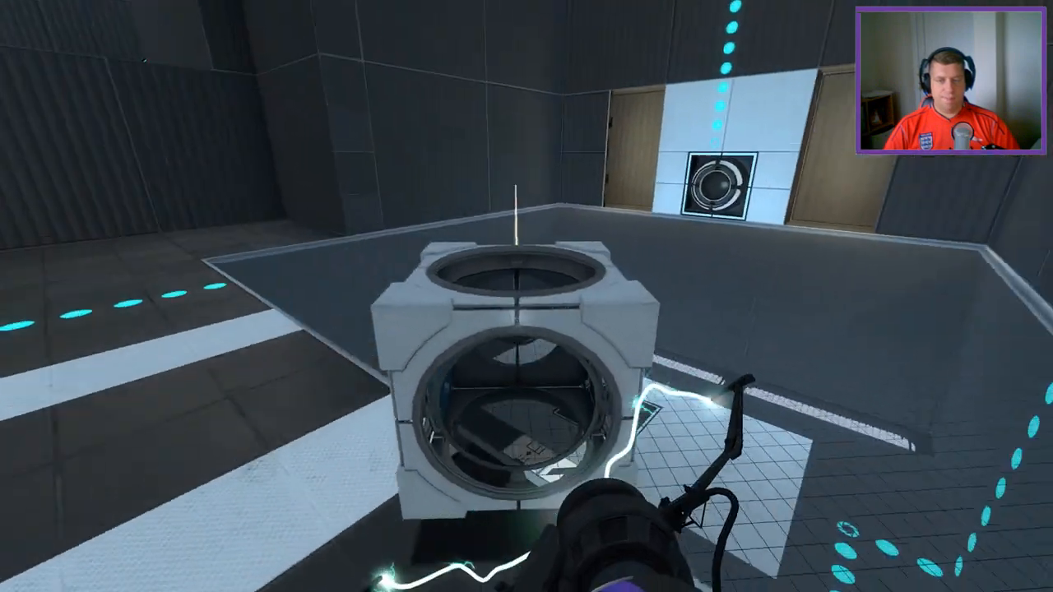
mouse_move(526, 296)
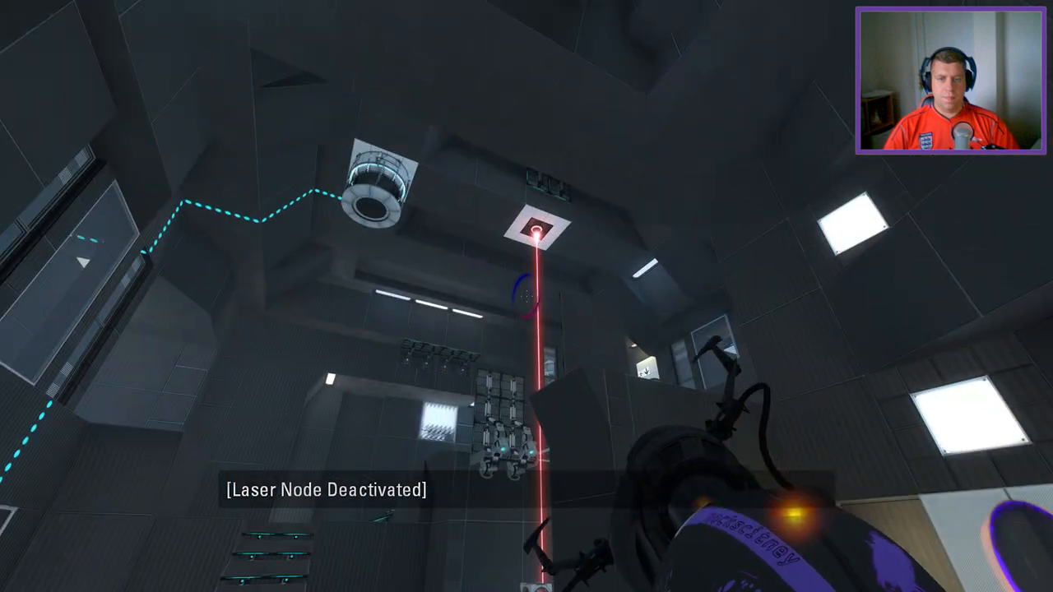
mouse_move(526, 296)
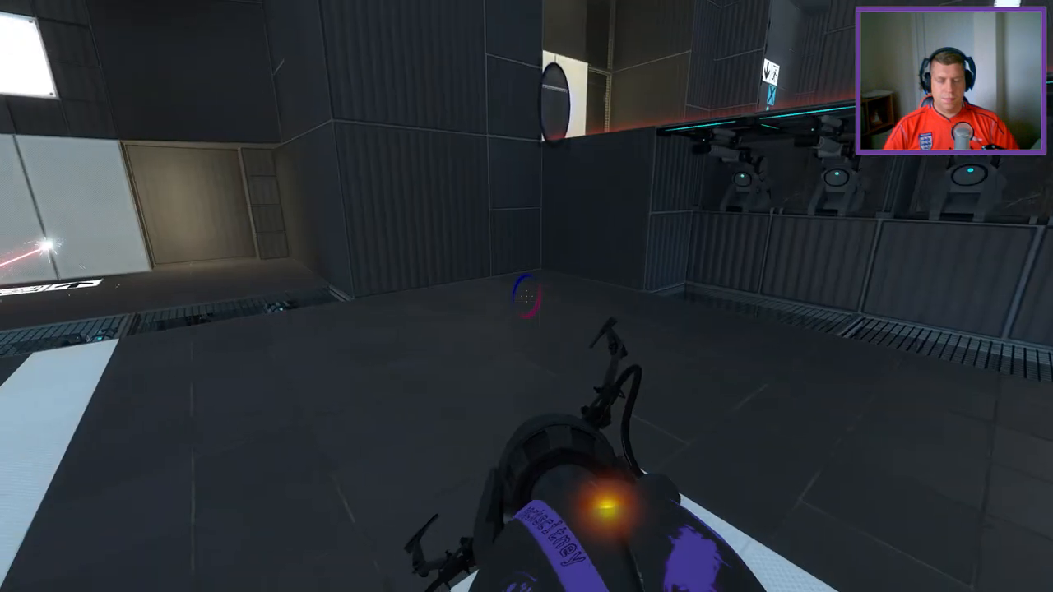
mouse_move(526, 296)
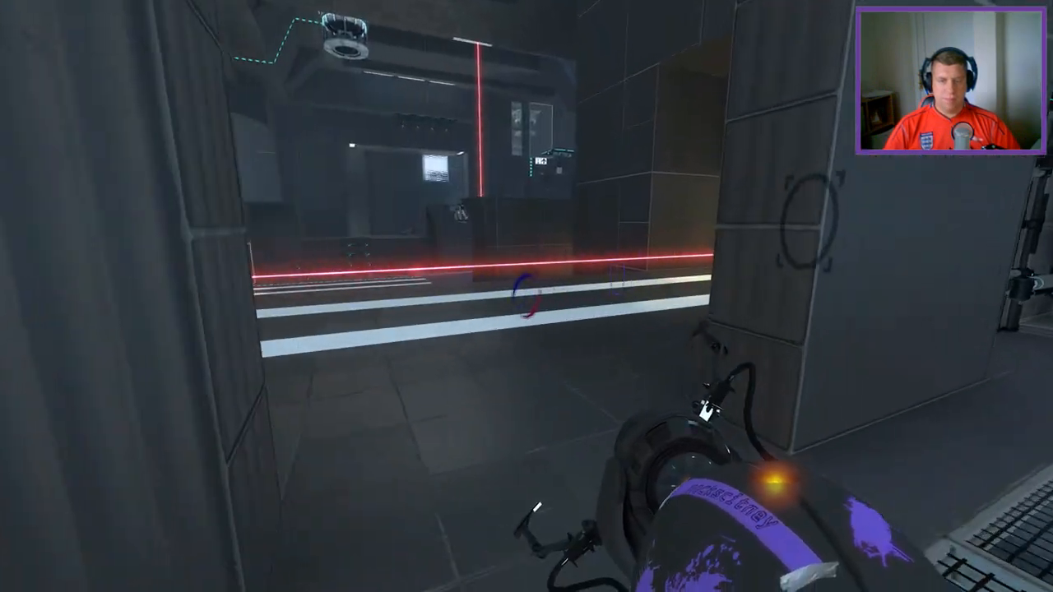
mouse_move(527, 297)
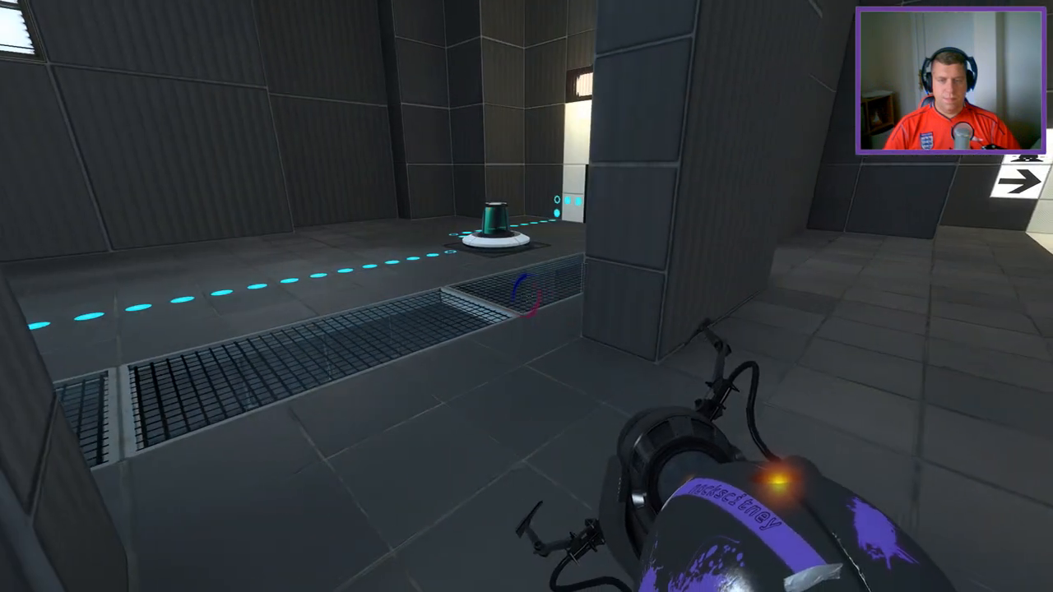
mouse_move(527, 296)
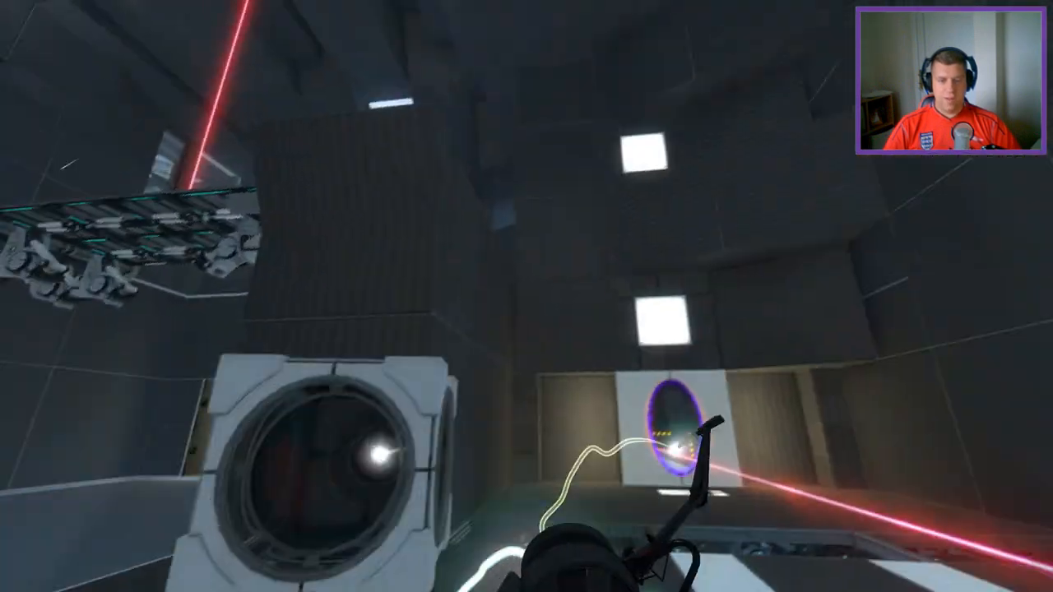
mouse_move(526, 296)
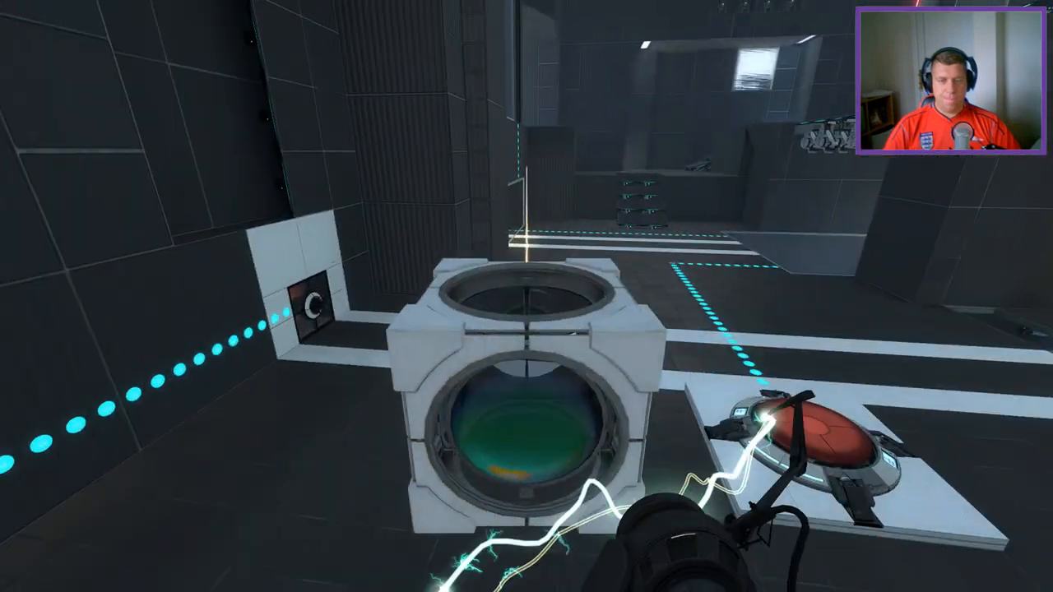
mouse_move(526, 296)
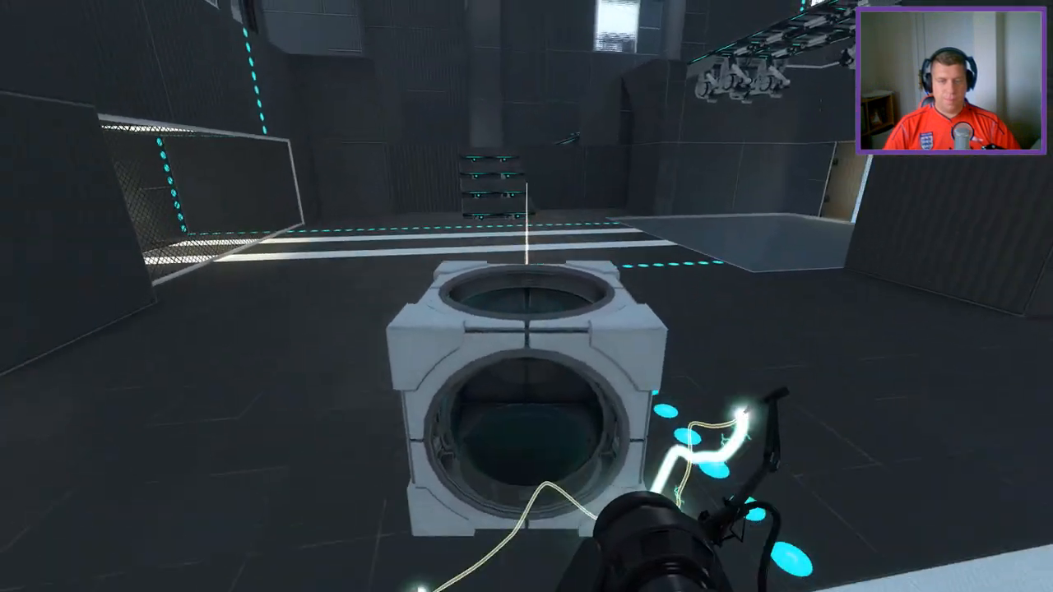
mouse_move(526, 297)
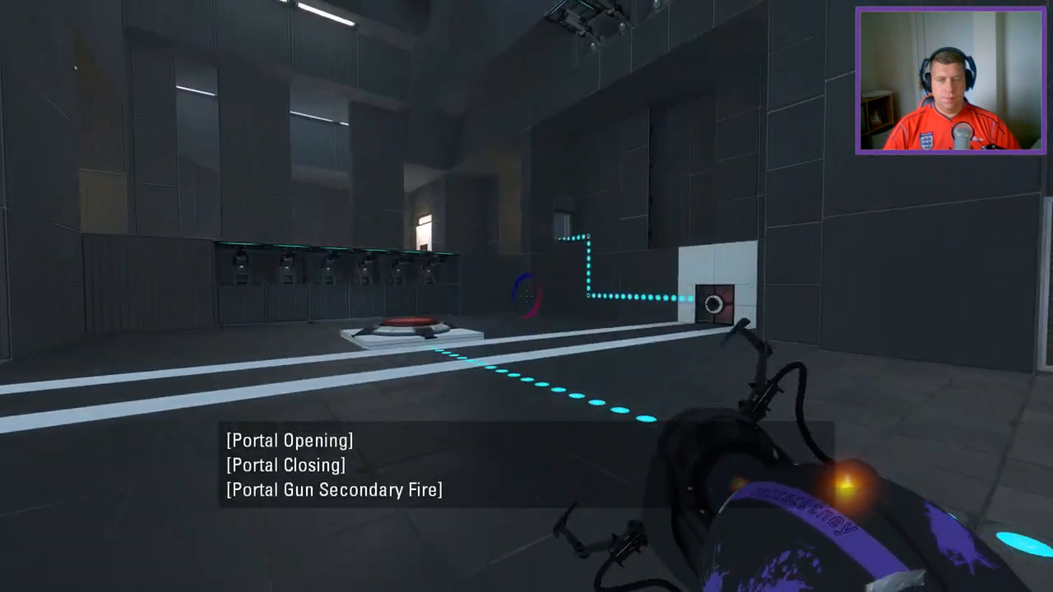
mouse_move(526, 296)
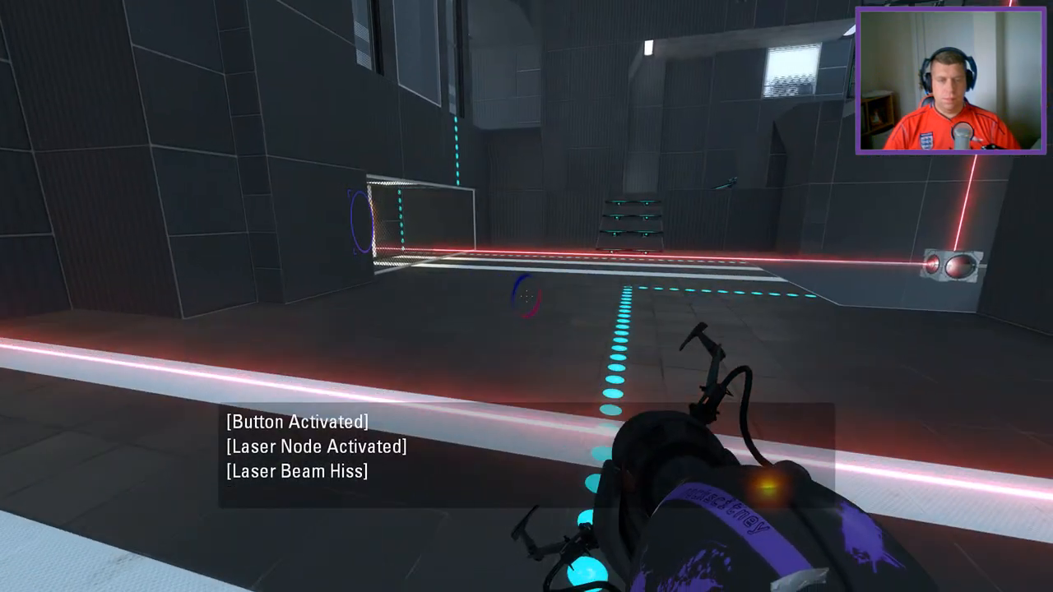
mouse_move(526, 296)
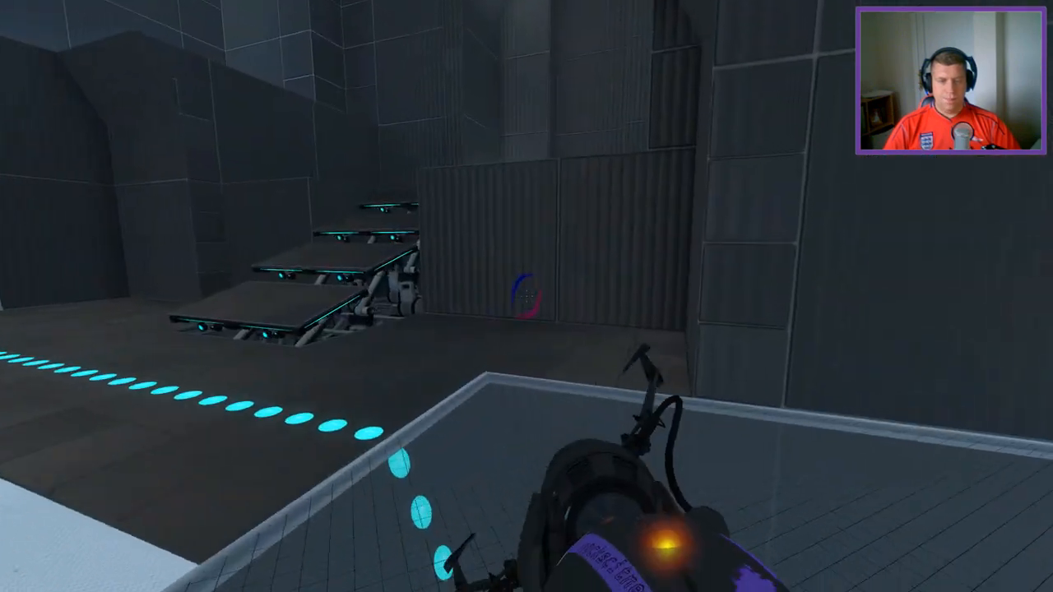
mouse_move(526, 296)
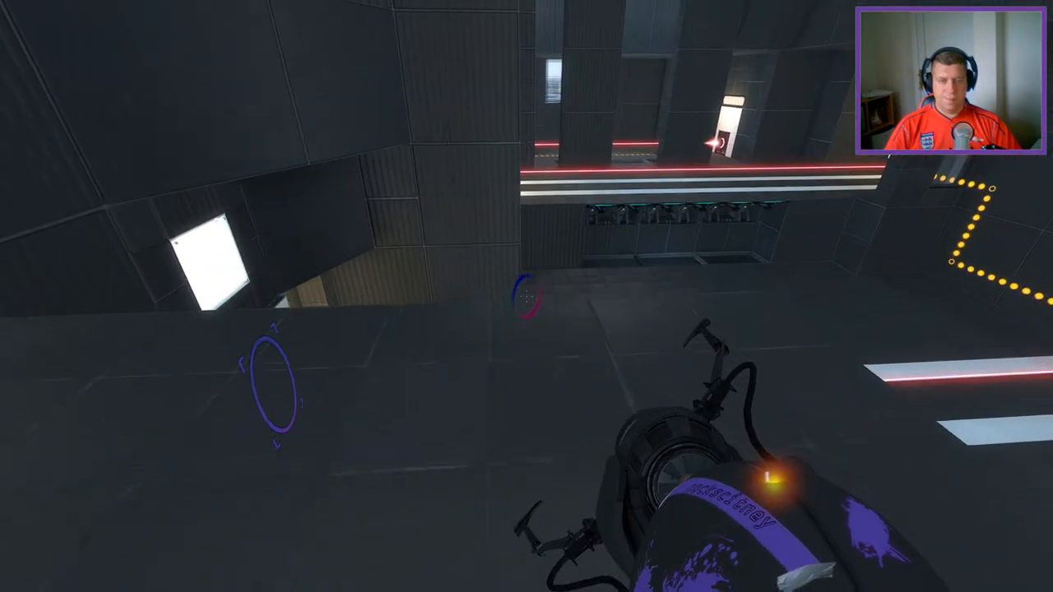
mouse_move(526, 296)
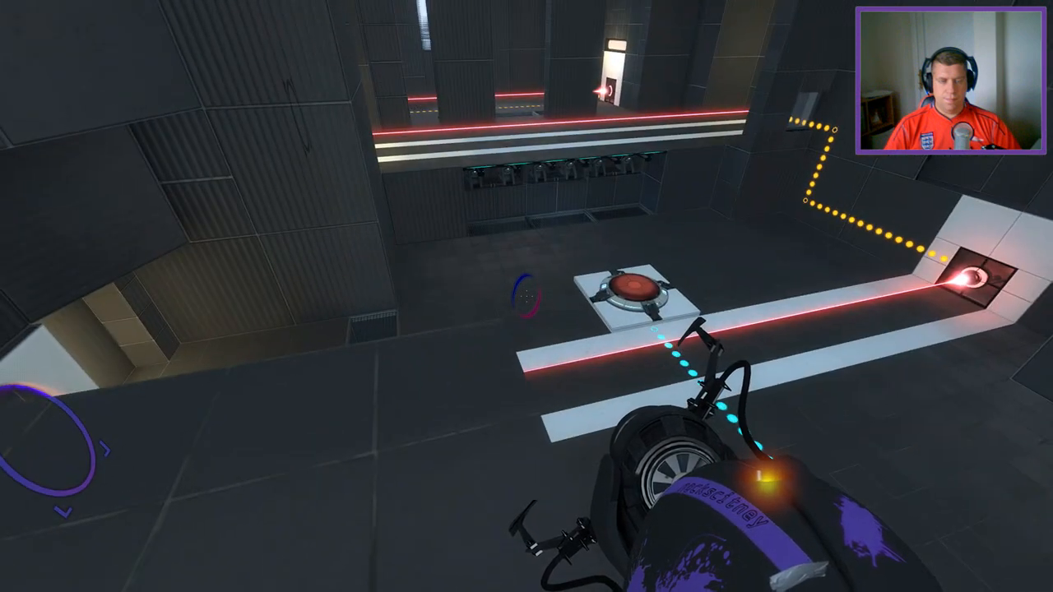
mouse_move(527, 296)
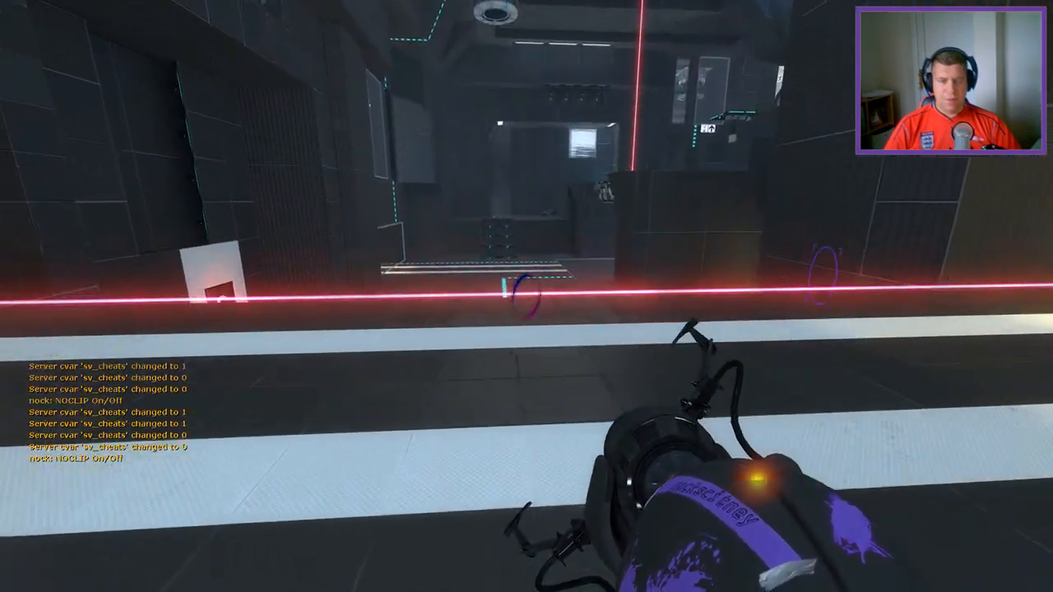
mouse_move(526, 297)
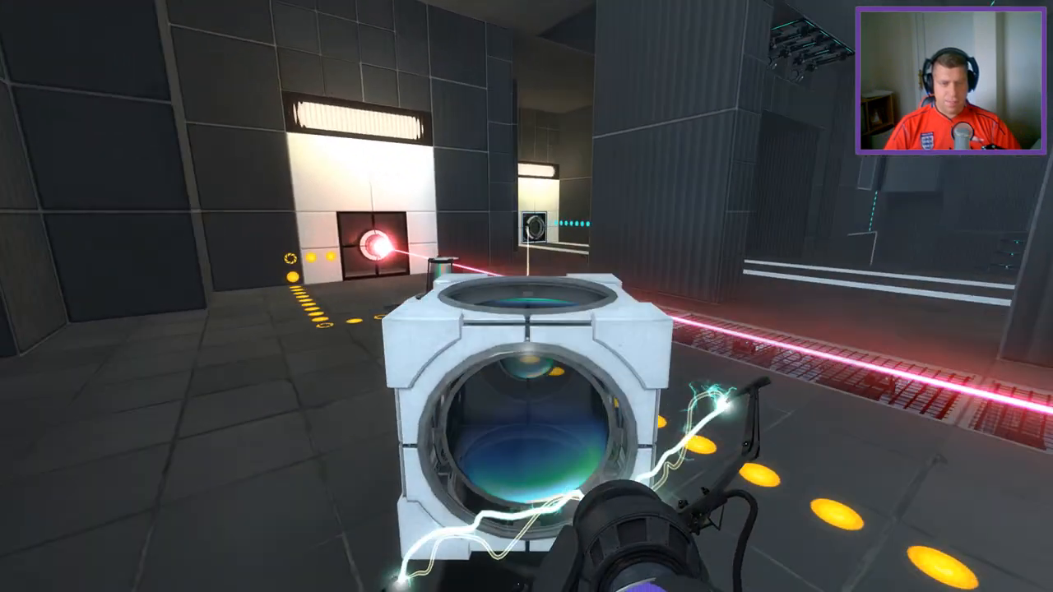
mouse_move(527, 296)
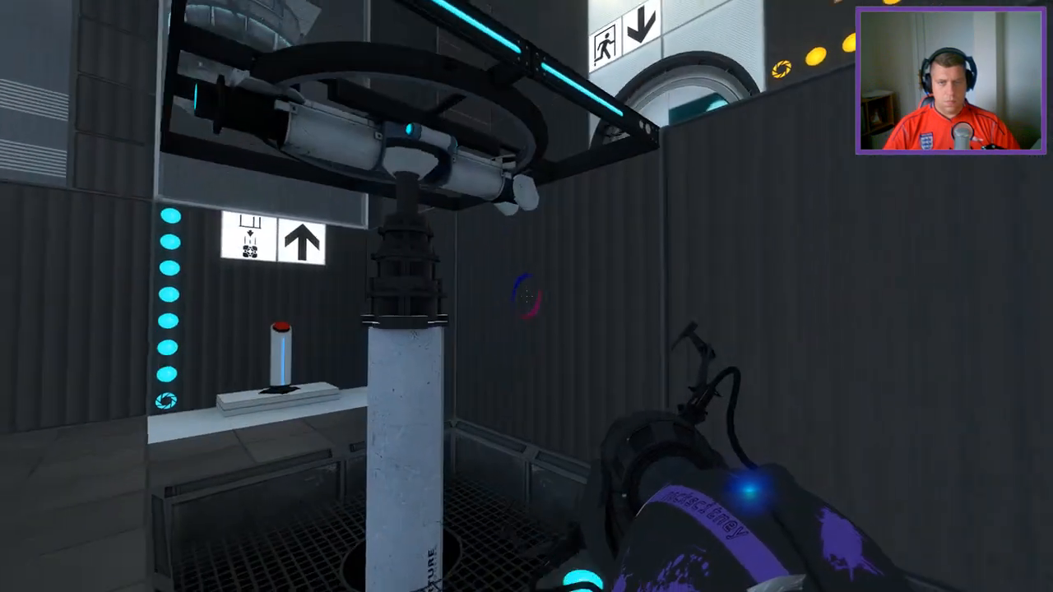
mouse_move(527, 296)
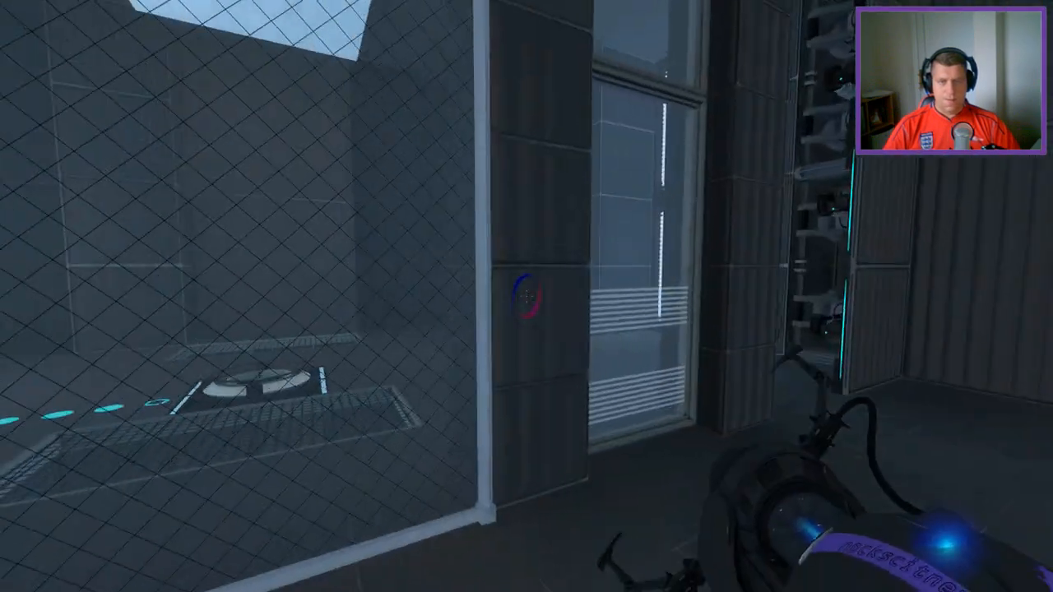
Step: Place the weighted cube on the button to light the laser node and open the dropper
left_click(527, 296)
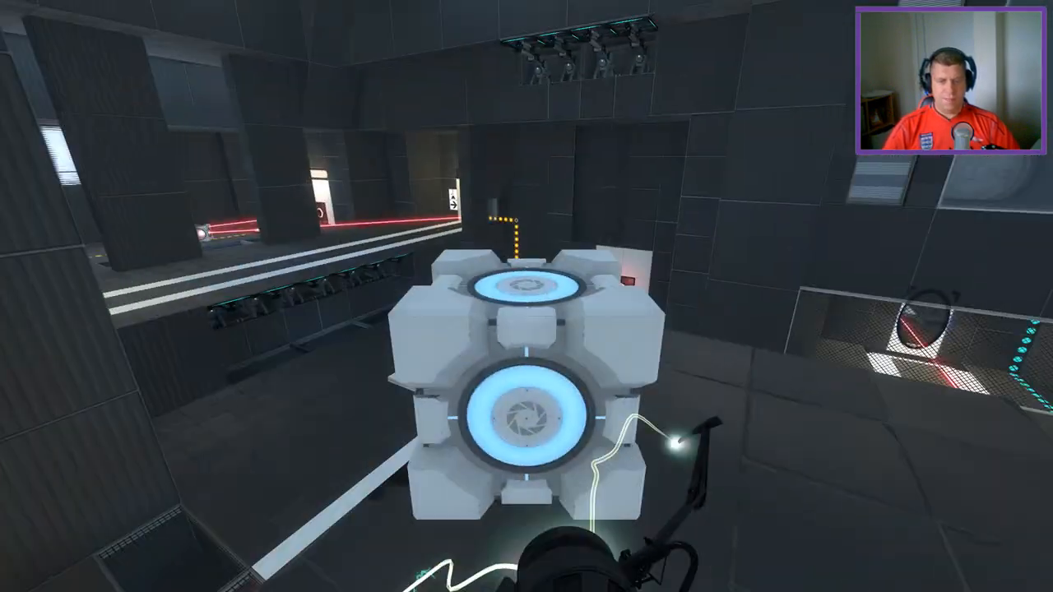
mouse_move(526, 296)
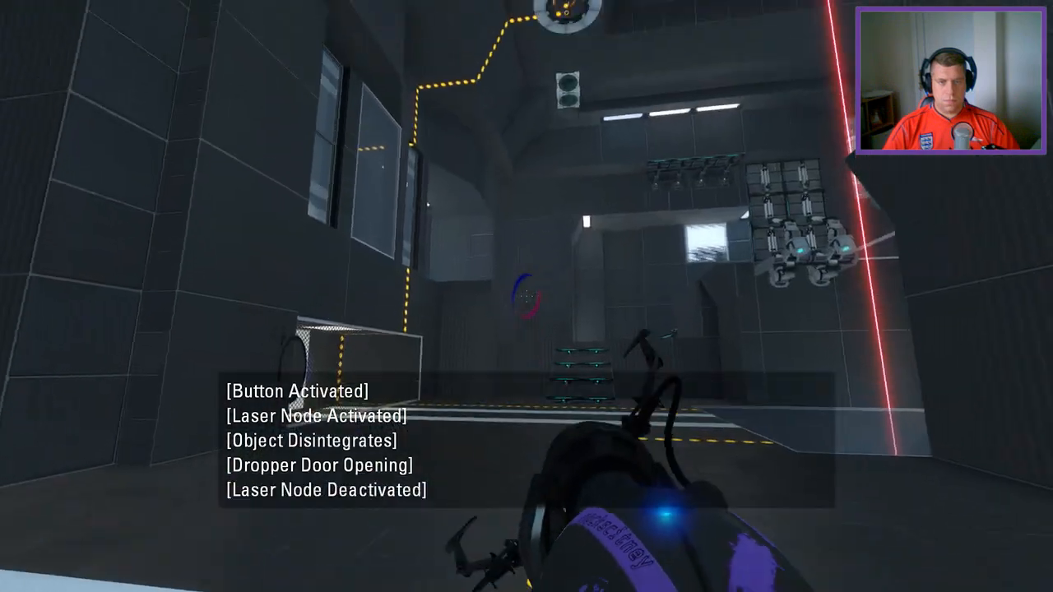
mouse_move(526, 296)
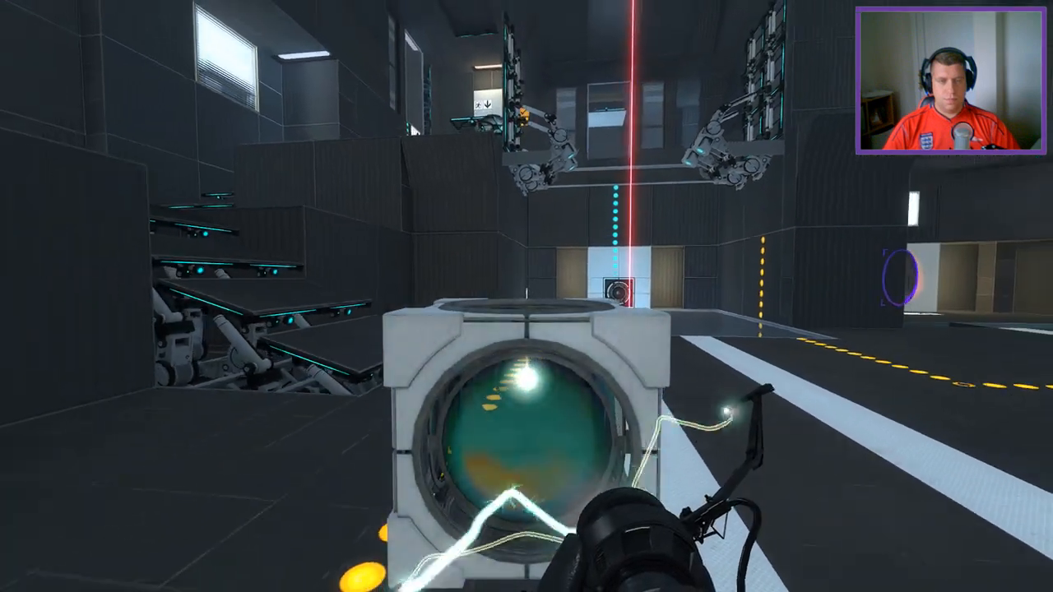
mouse_move(527, 296)
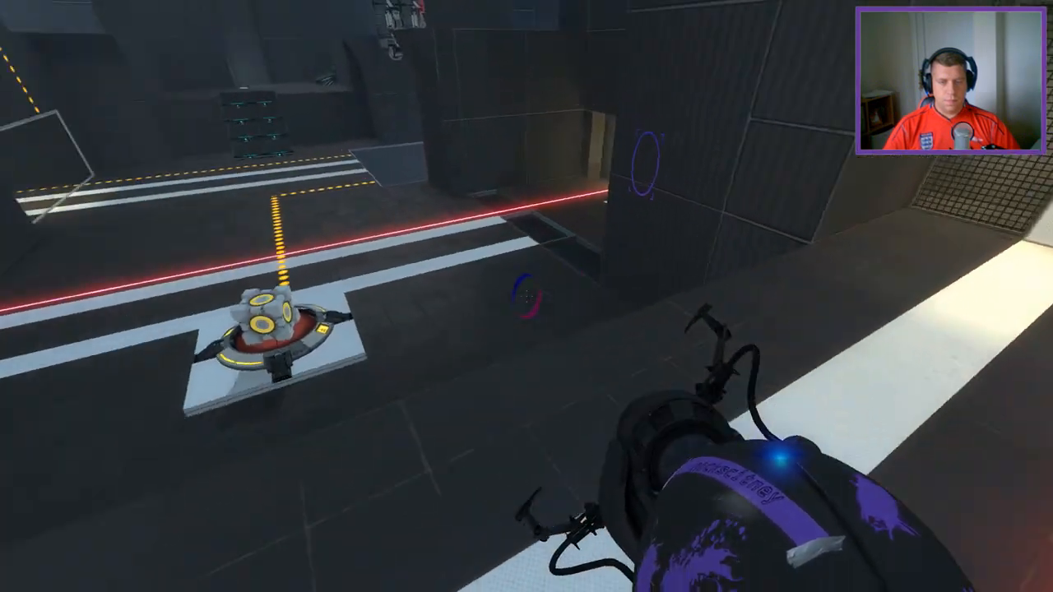
mouse_move(527, 296)
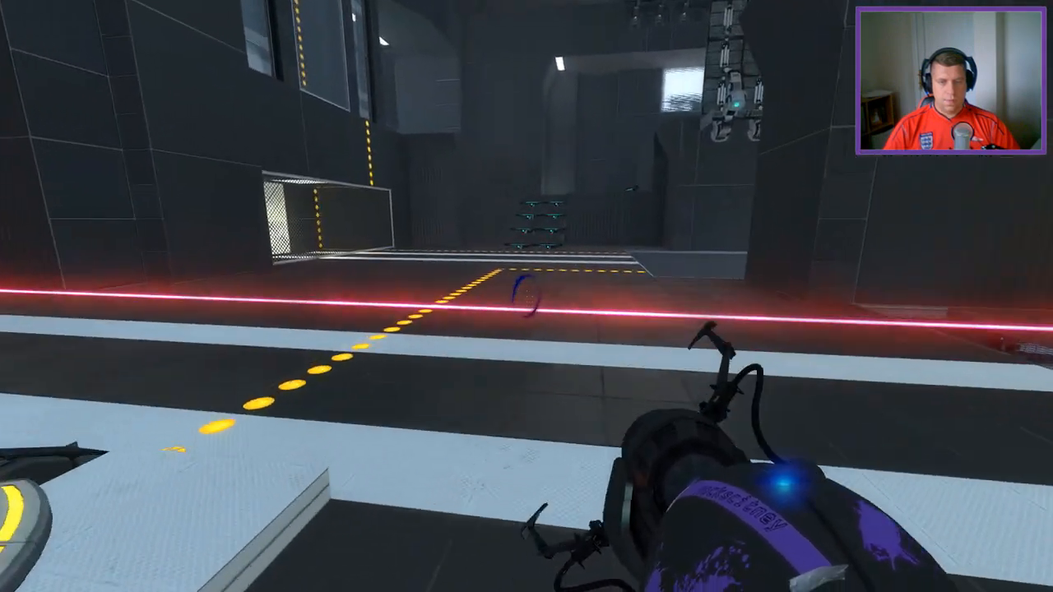
mouse_move(527, 296)
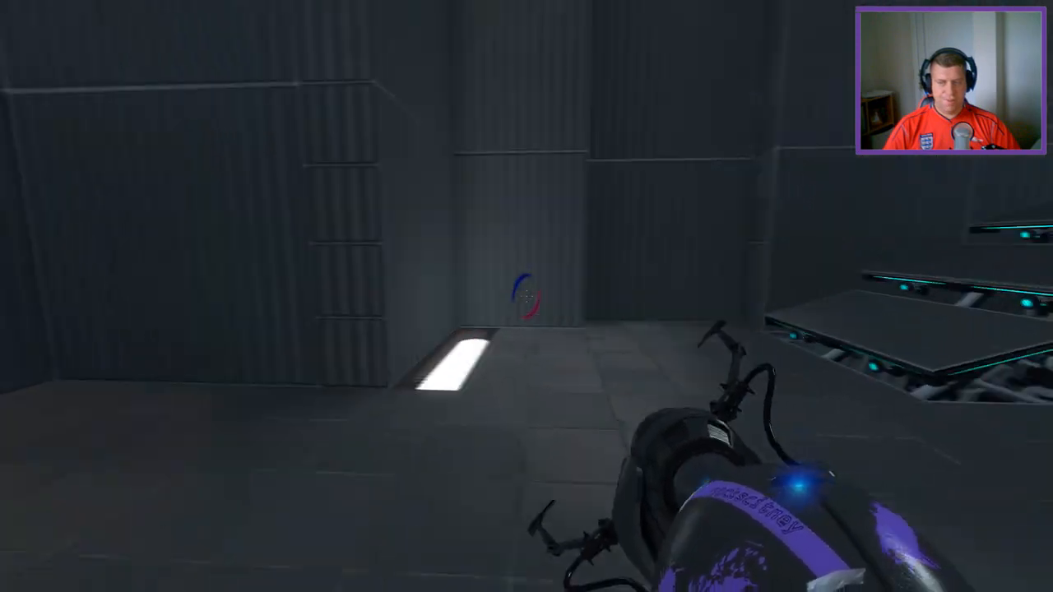
mouse_move(526, 296)
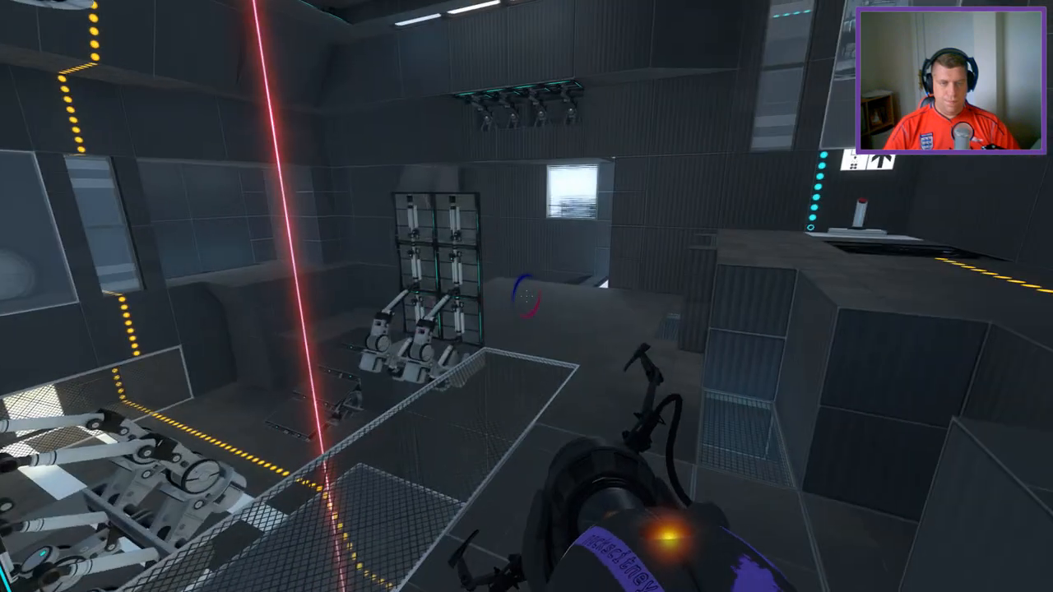
mouse_move(527, 296)
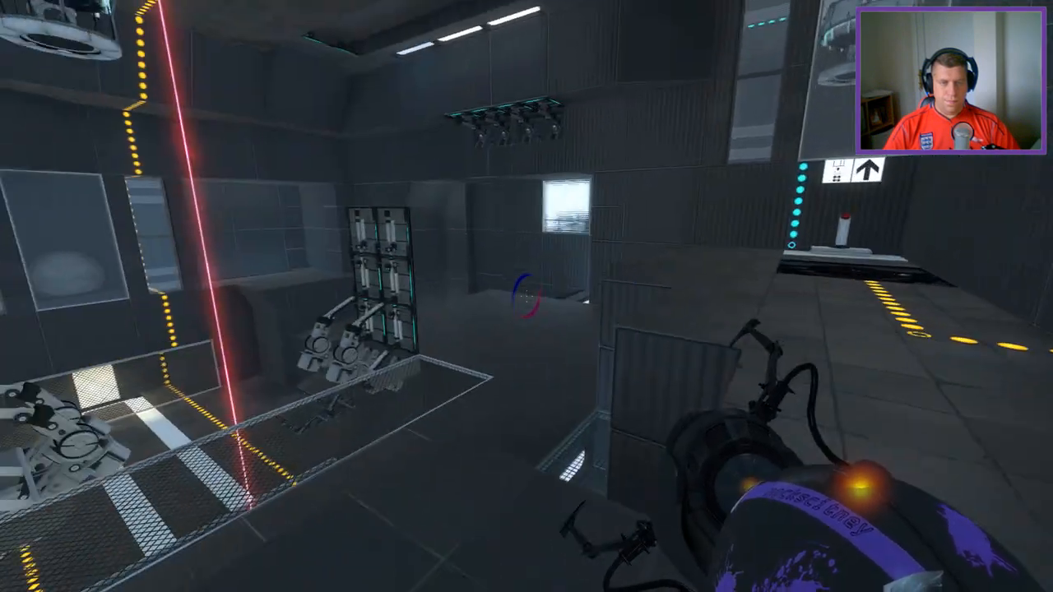
mouse_move(527, 296)
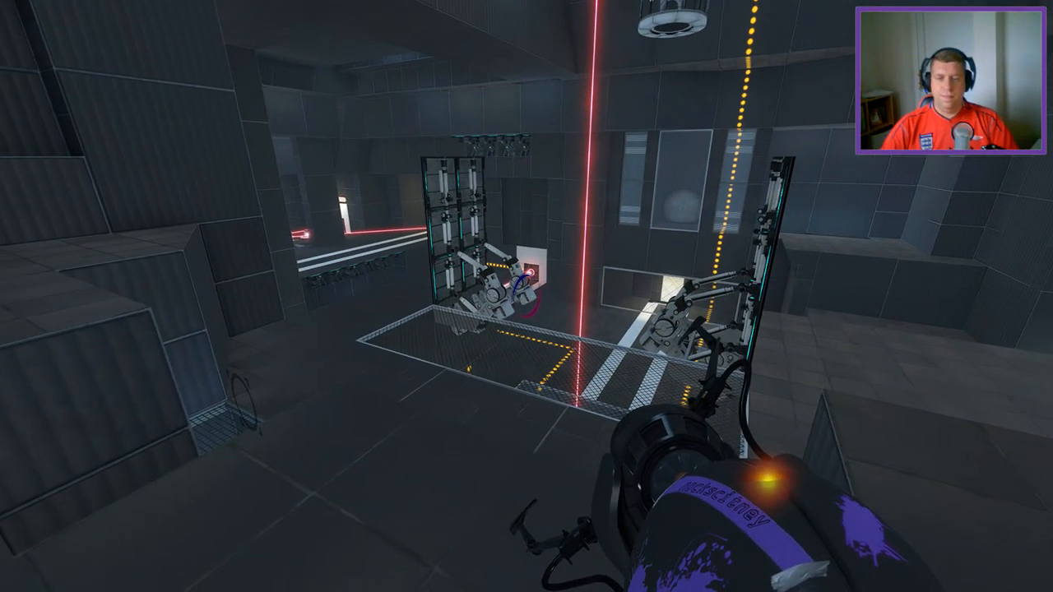
mouse_move(527, 296)
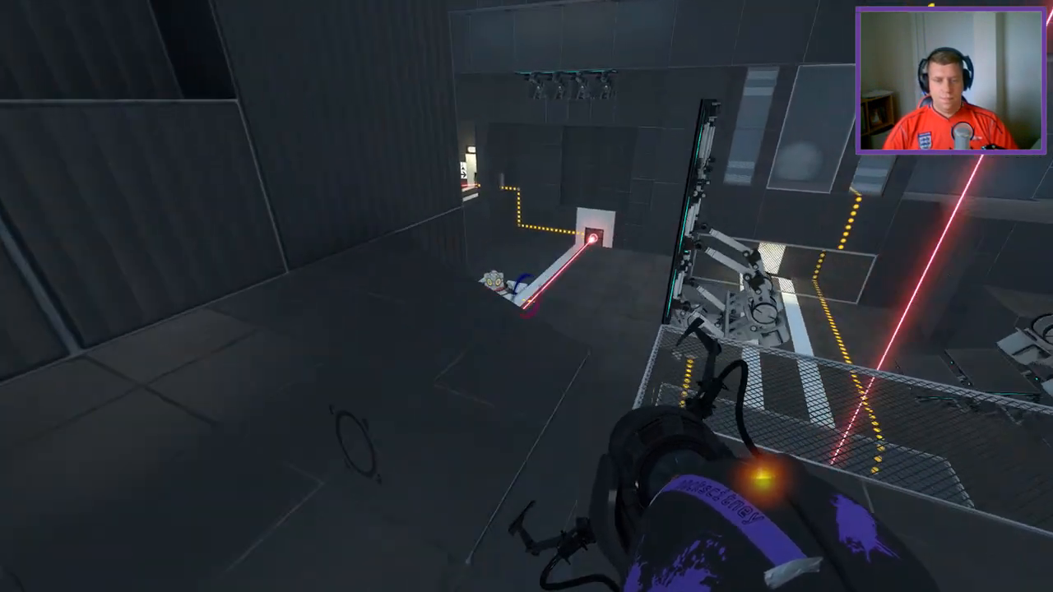
mouse_move(527, 296)
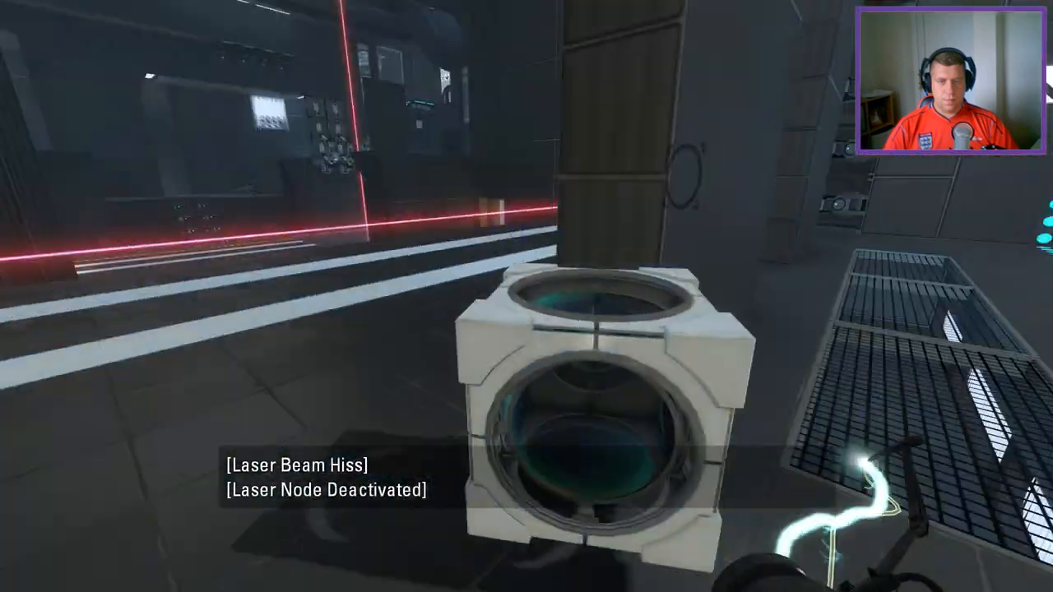
mouse_move(527, 296)
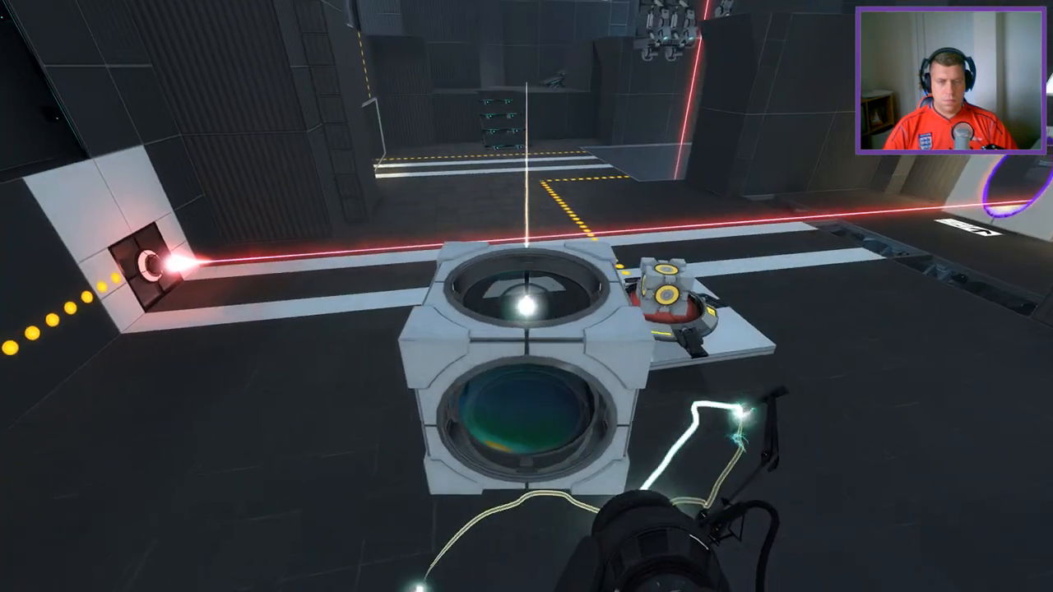
mouse_move(527, 296)
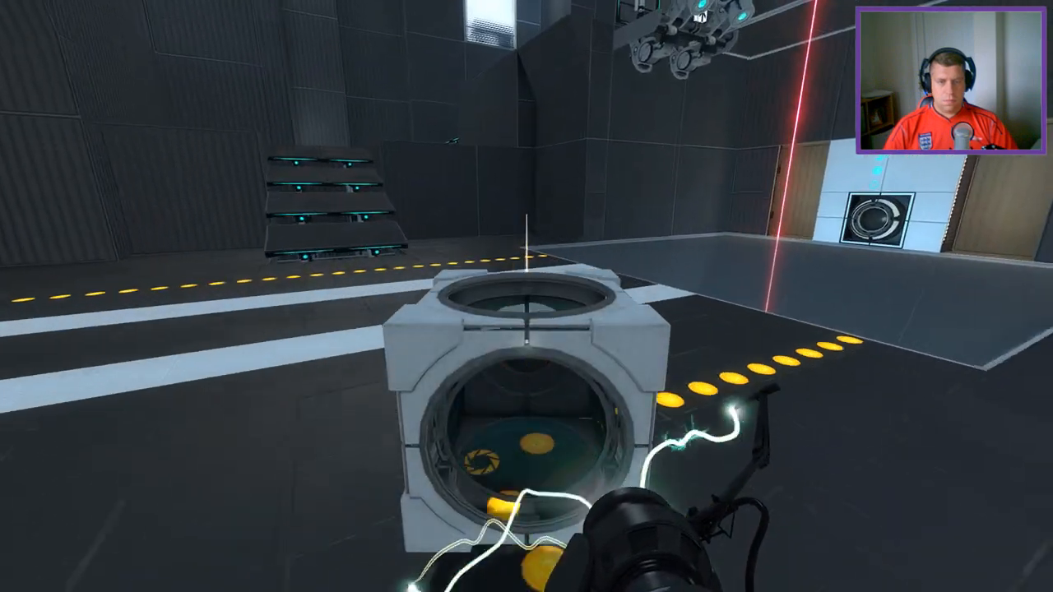
mouse_move(526, 297)
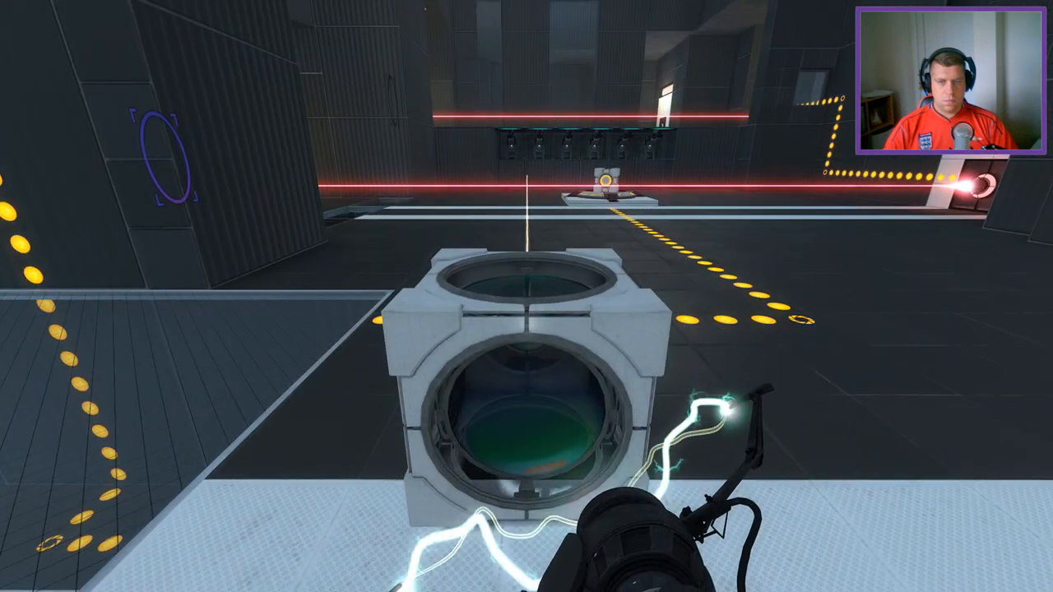
mouse_move(526, 296)
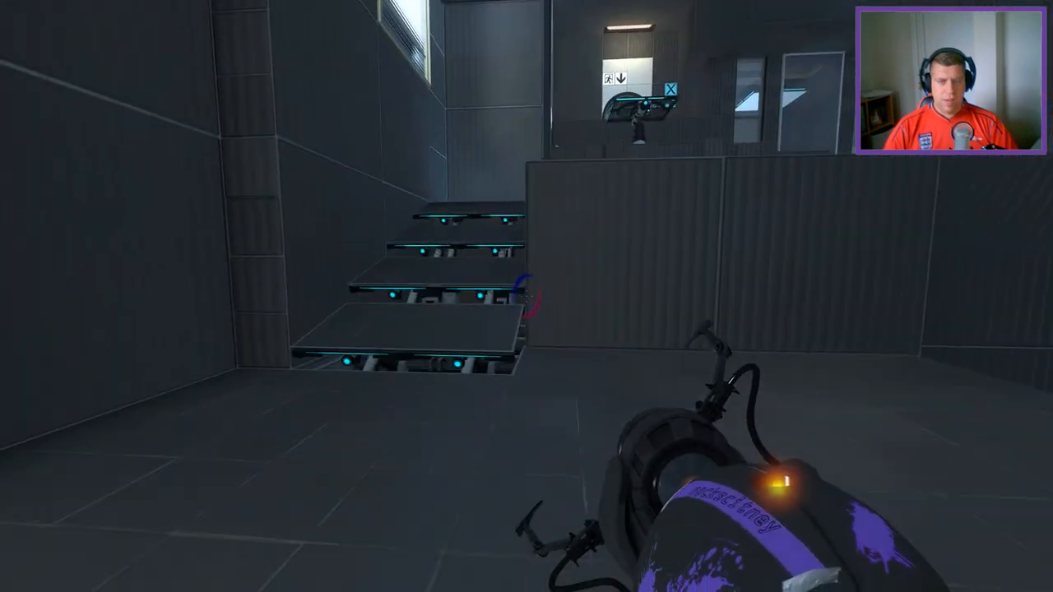
mouse_move(527, 296)
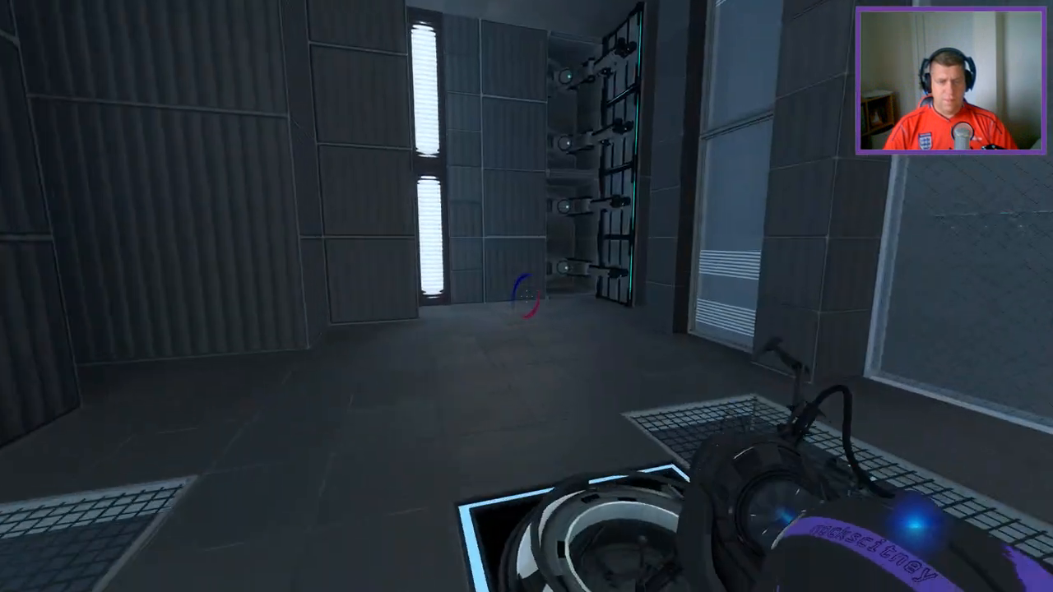
mouse_move(527, 297)
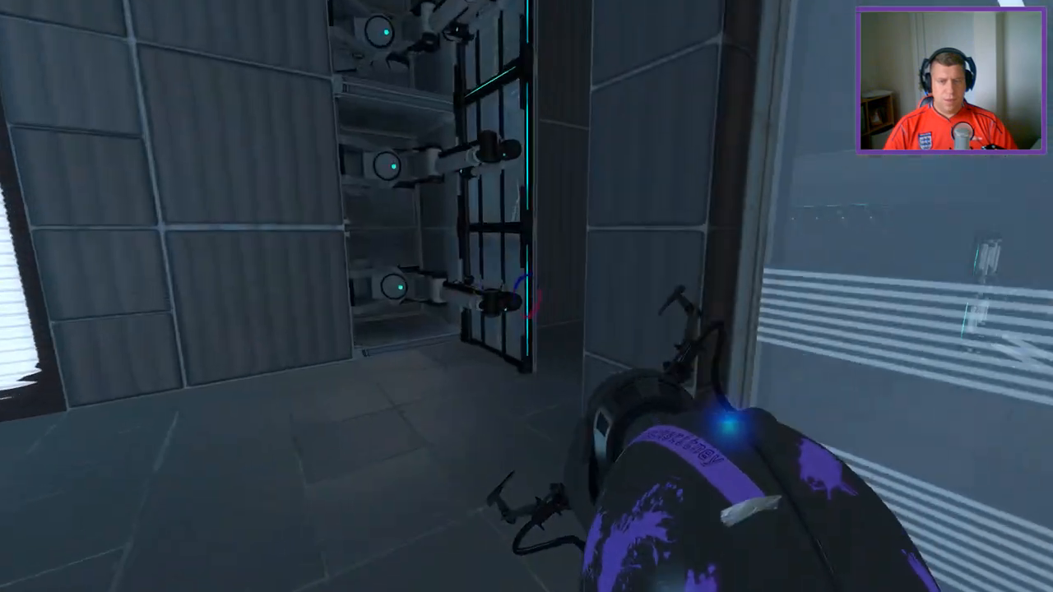
mouse_move(527, 296)
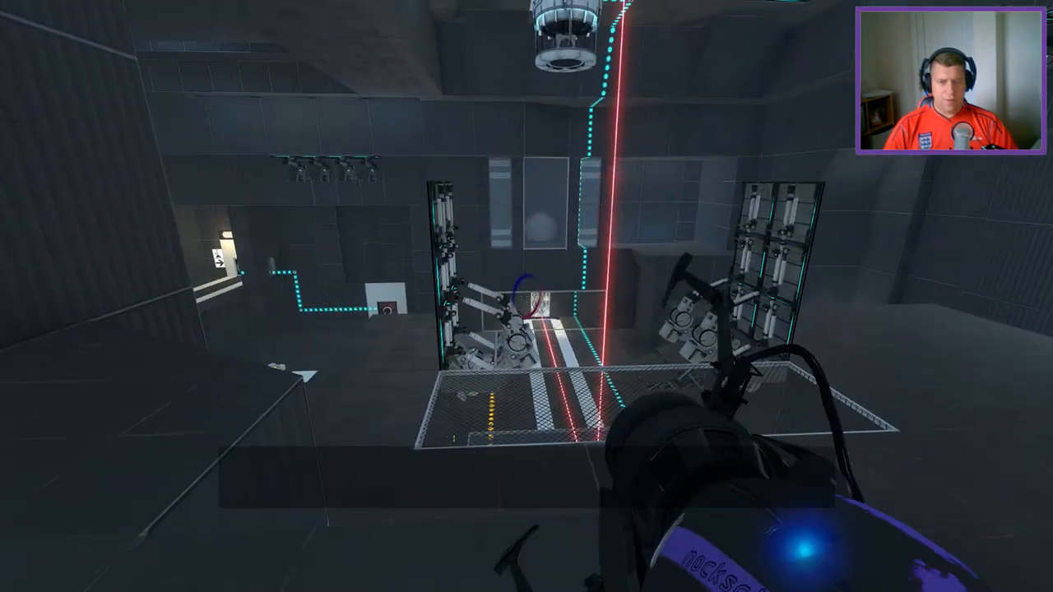
mouse_move(526, 296)
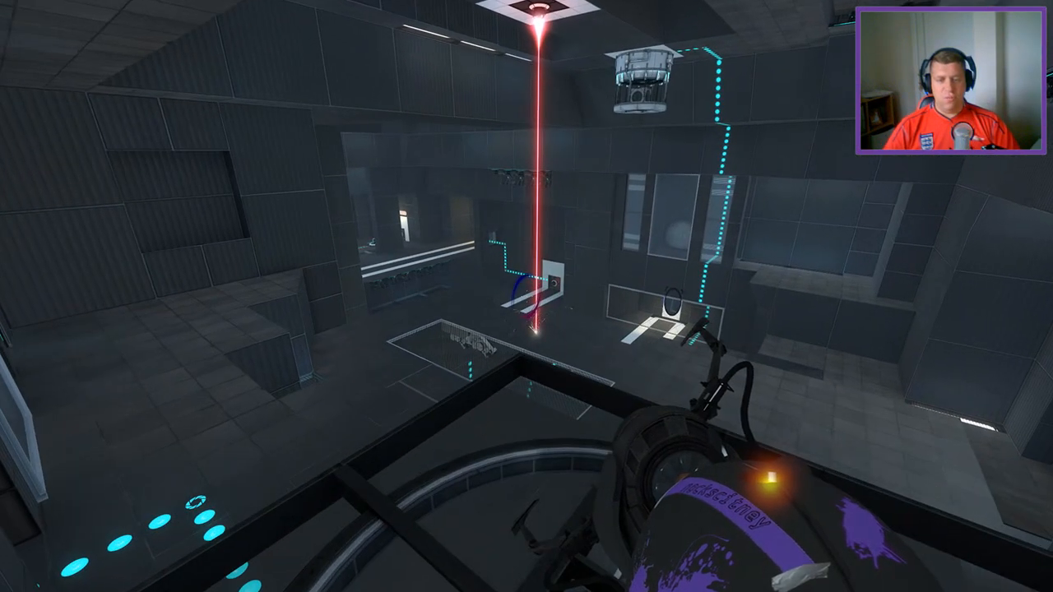
mouse_move(527, 297)
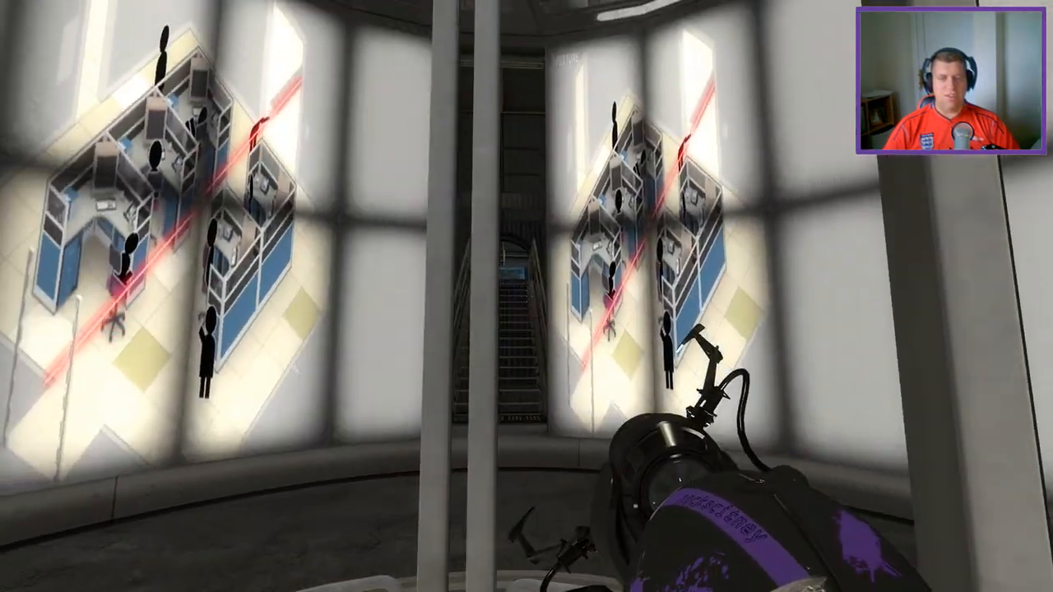
mouse_move(527, 296)
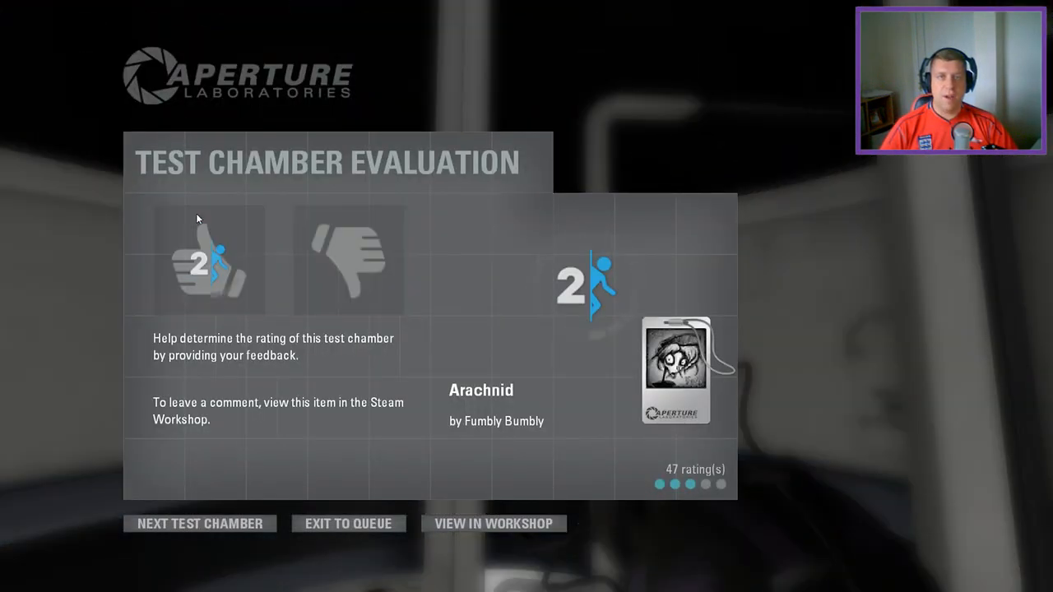
Step: Rate the Arachnid chamber thumbs up on the Test Chamber Evaluation screen
left_click(208, 261)
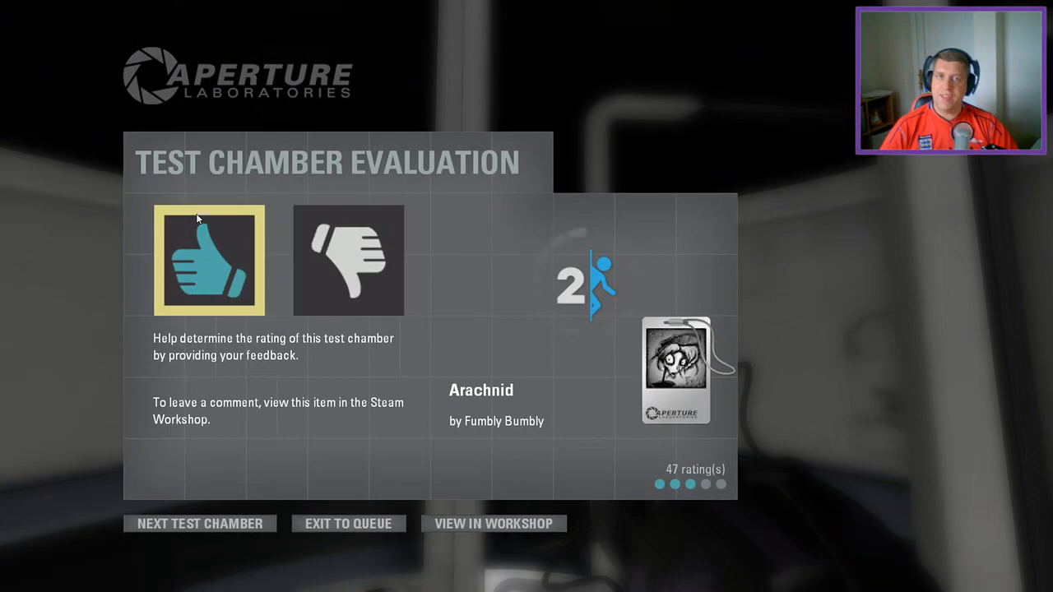